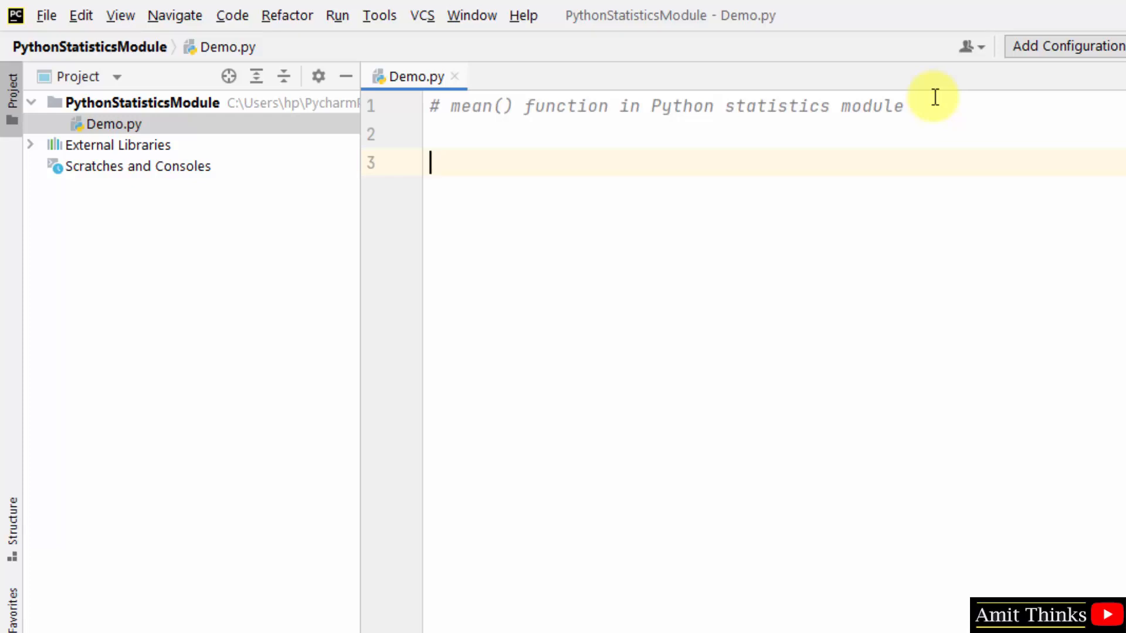
# Step: Write 'import statistics as st' on line 3 below the mean() comment
pyautogui.write('import')
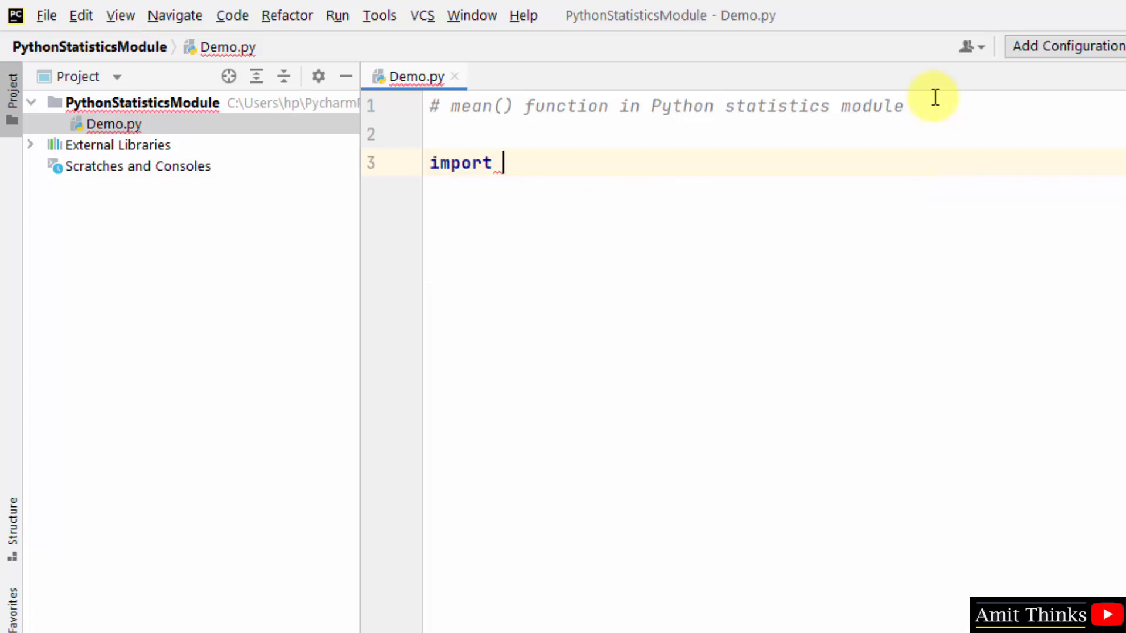
pyautogui.write('statistics a')
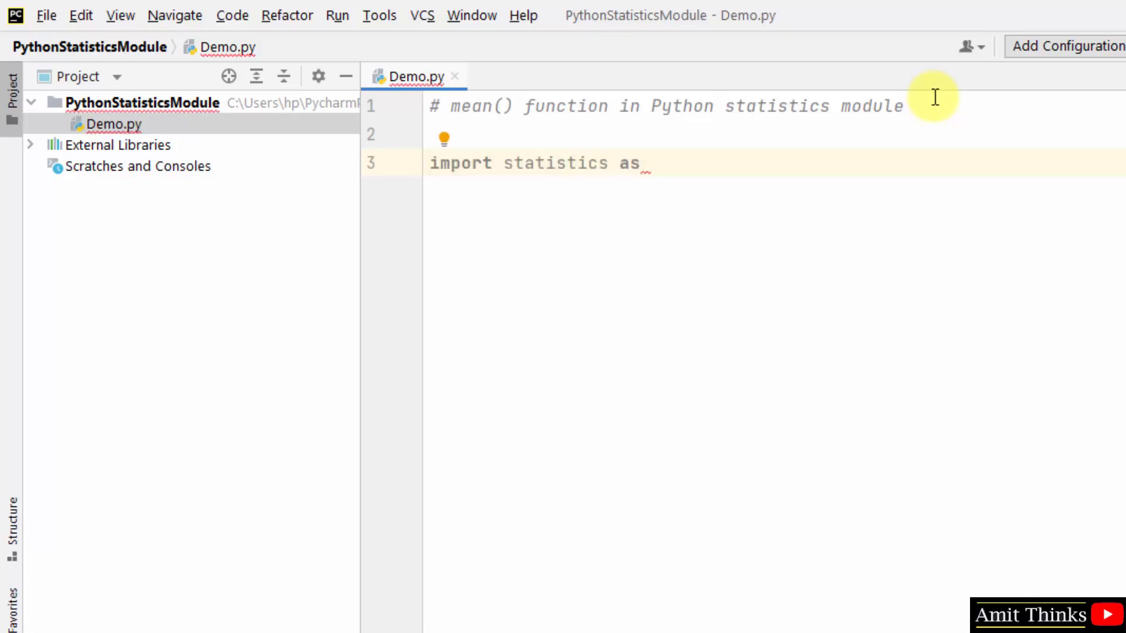
pyautogui.write('st')
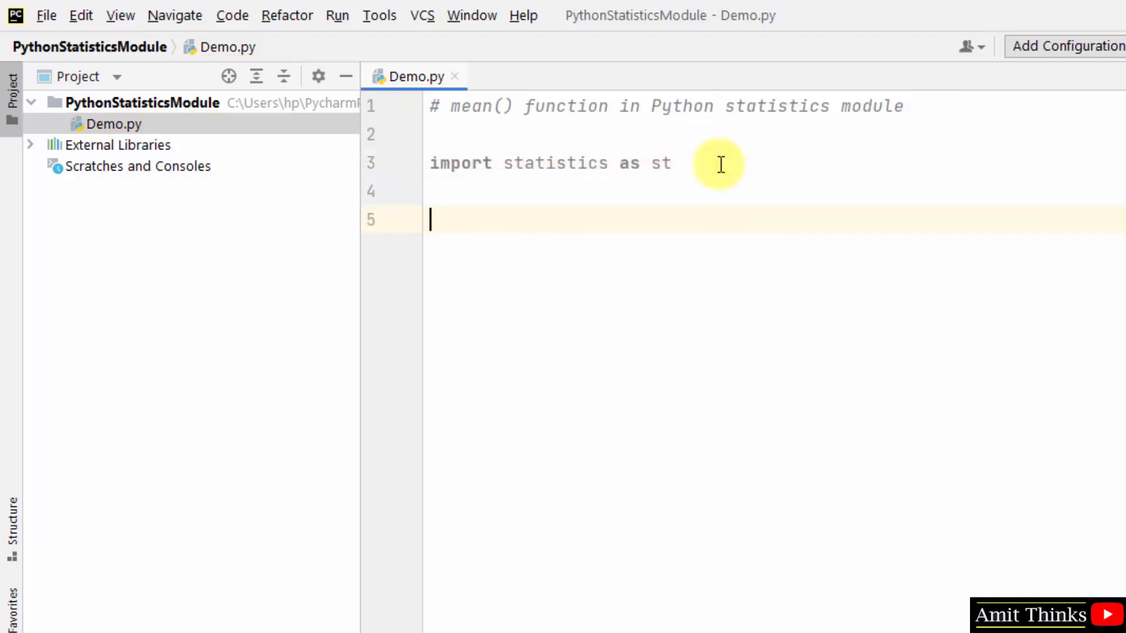
# Step: Write print(st.mean([10, 25, 35, 60, 80, 95])) using completion for mean
pyautogui.write('print')
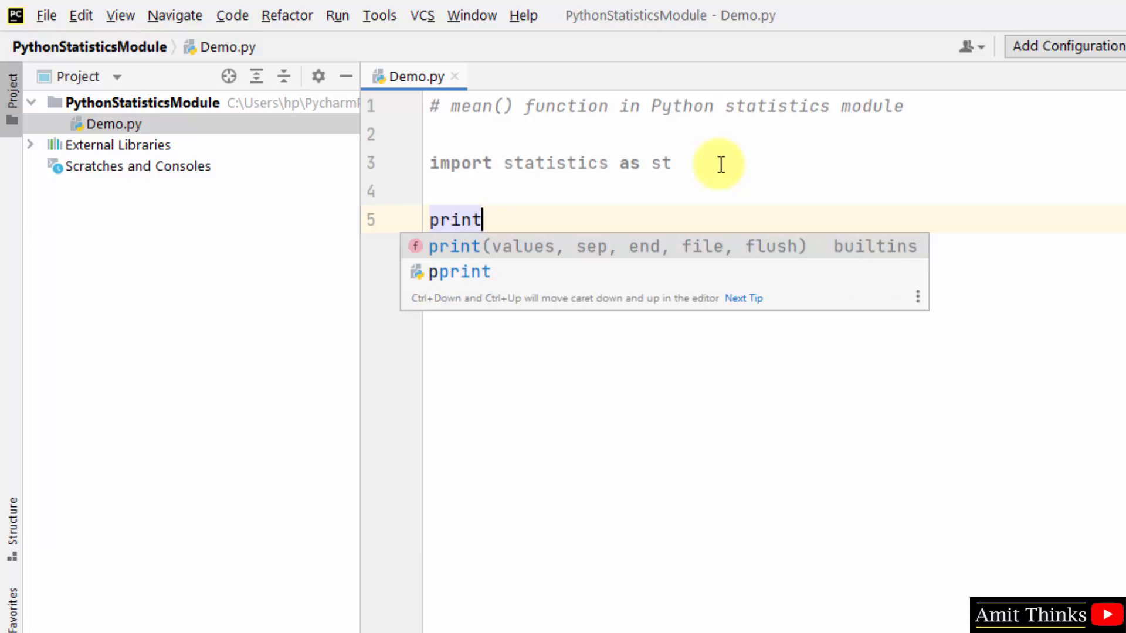
pyautogui.write('(statistics.')
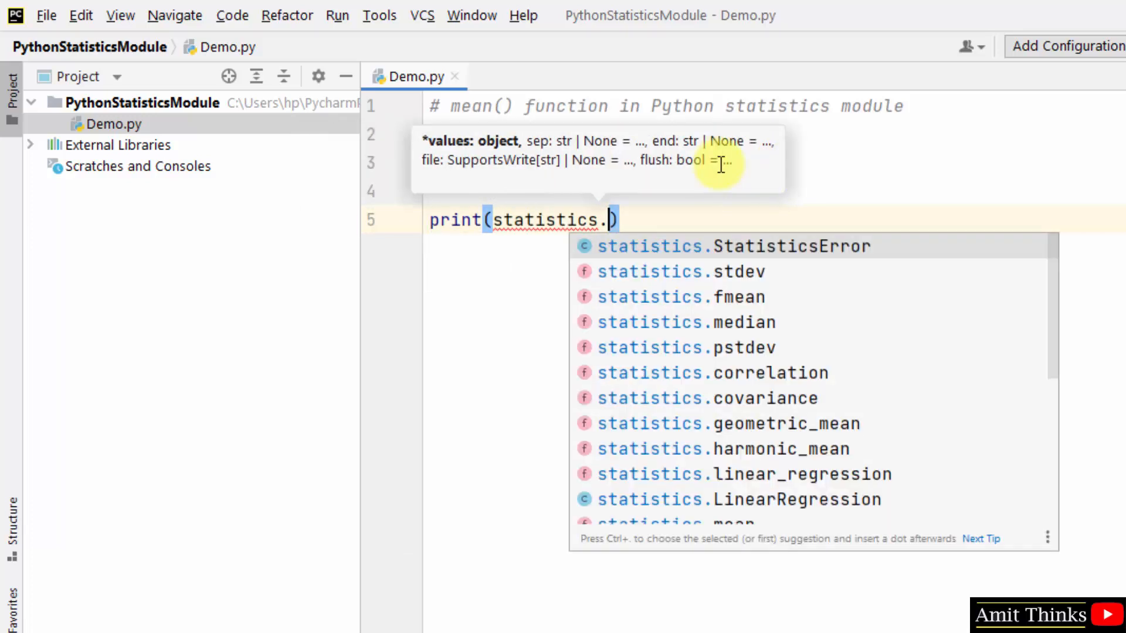
pyautogui.write('mean(')
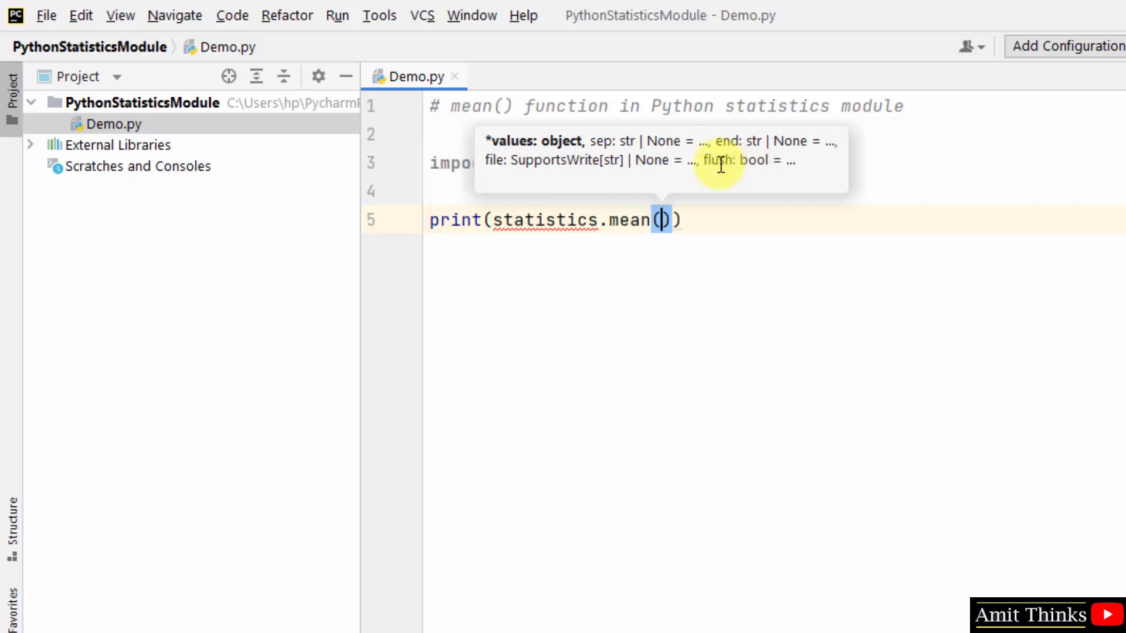
pyautogui.write('1')
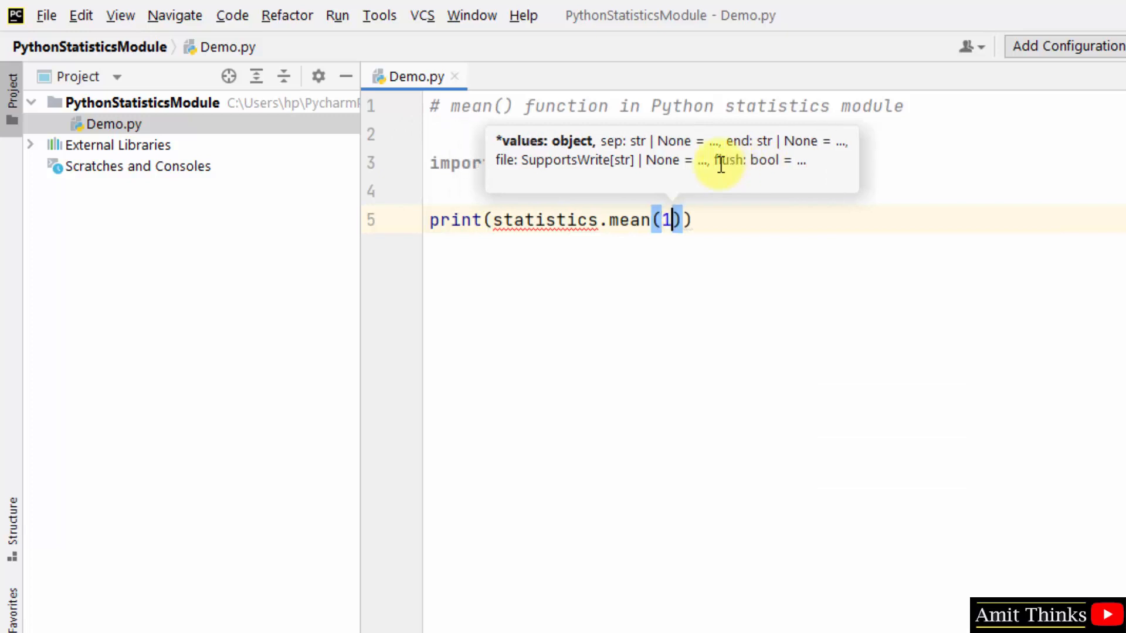
pyautogui.write('0, 25,')
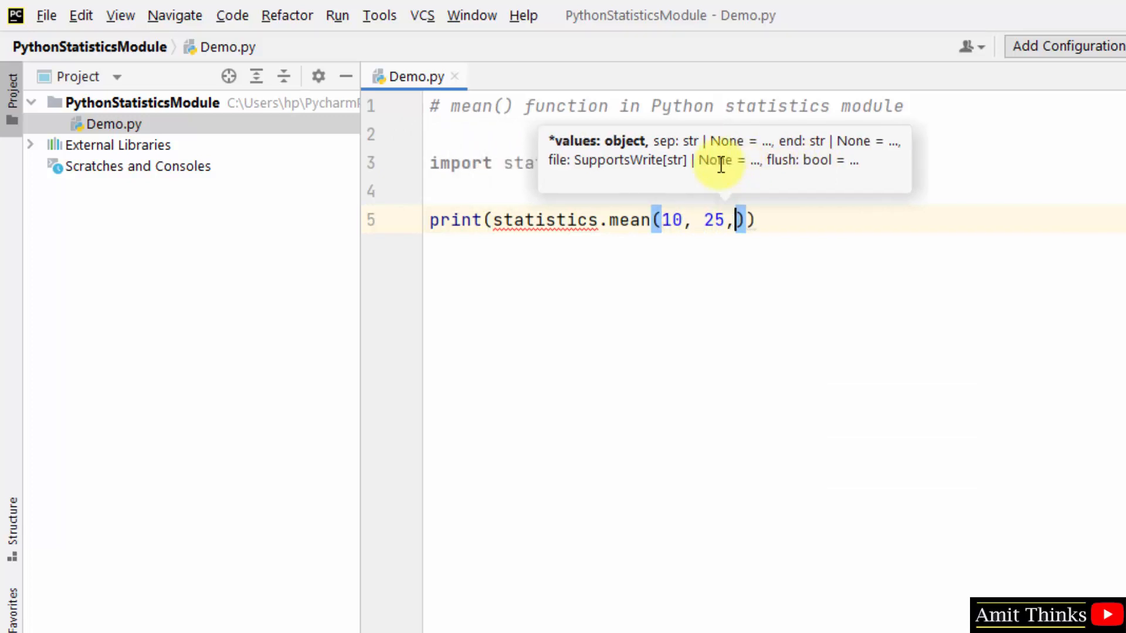
pyautogui.write('35')
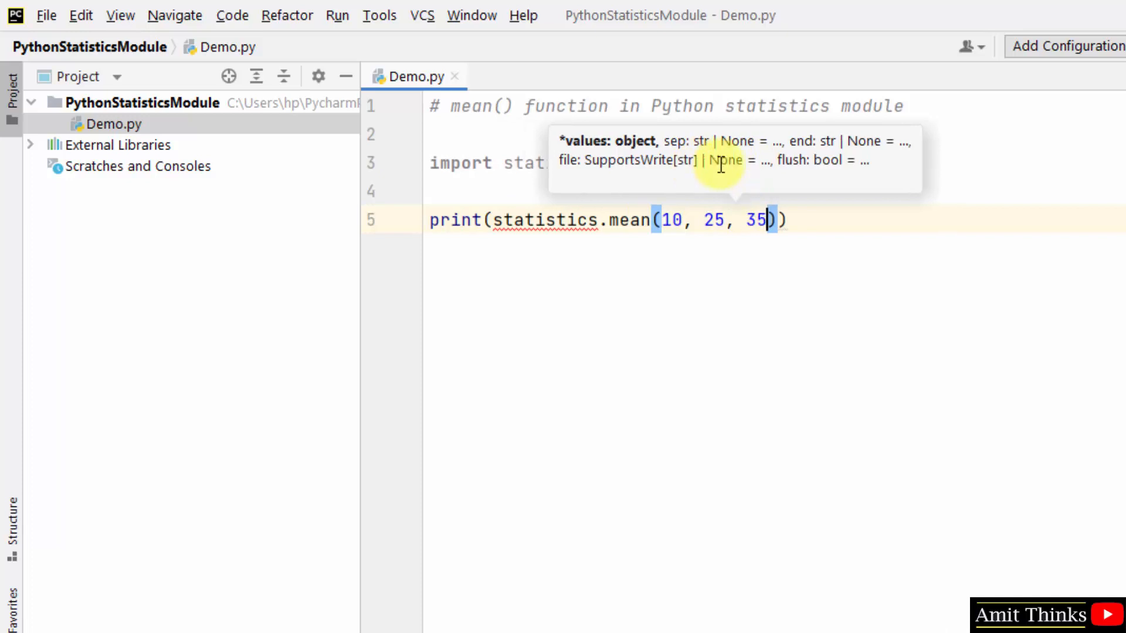
pyautogui.write(', 60, 80, 95]')
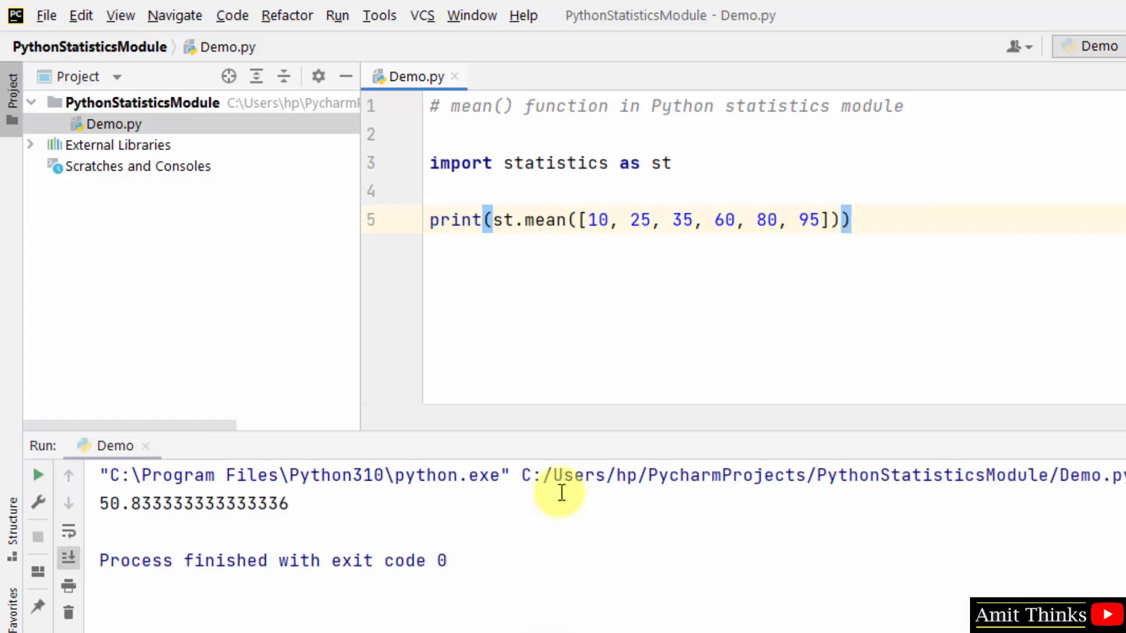
# Step: Select the first print line so it can be duplicated below
pyautogui.moveTo(588, 219); pyautogui.dragTo(815, 219)
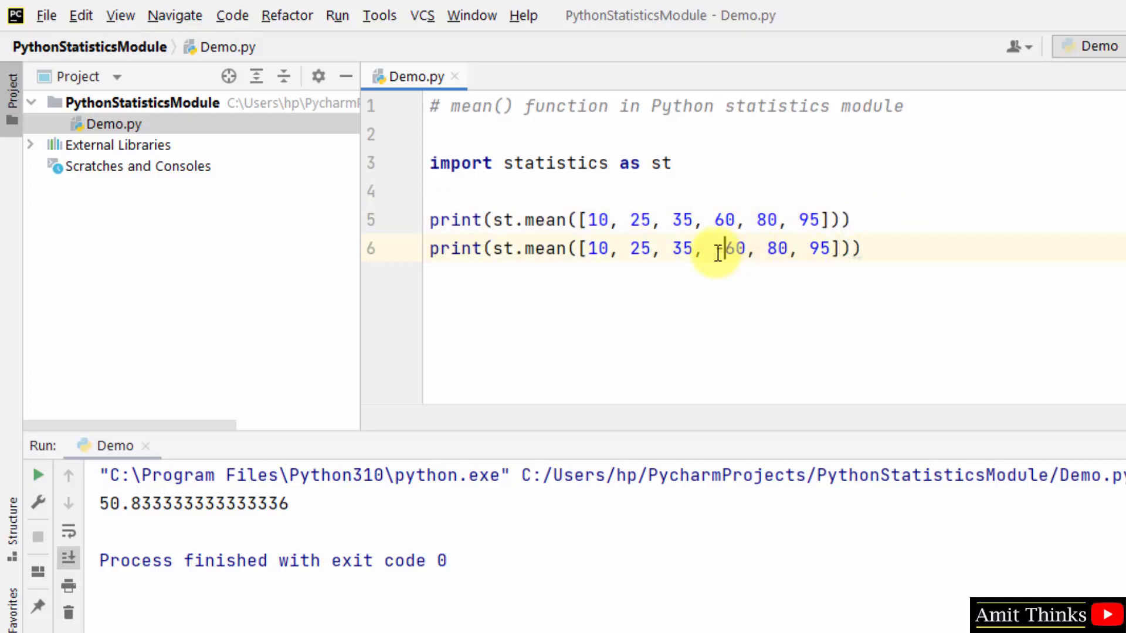
# Step: Change the second list to [10, -16, 35, -45, 80.6, 95.7], run it, then hide the output
pyautogui.write('-45')
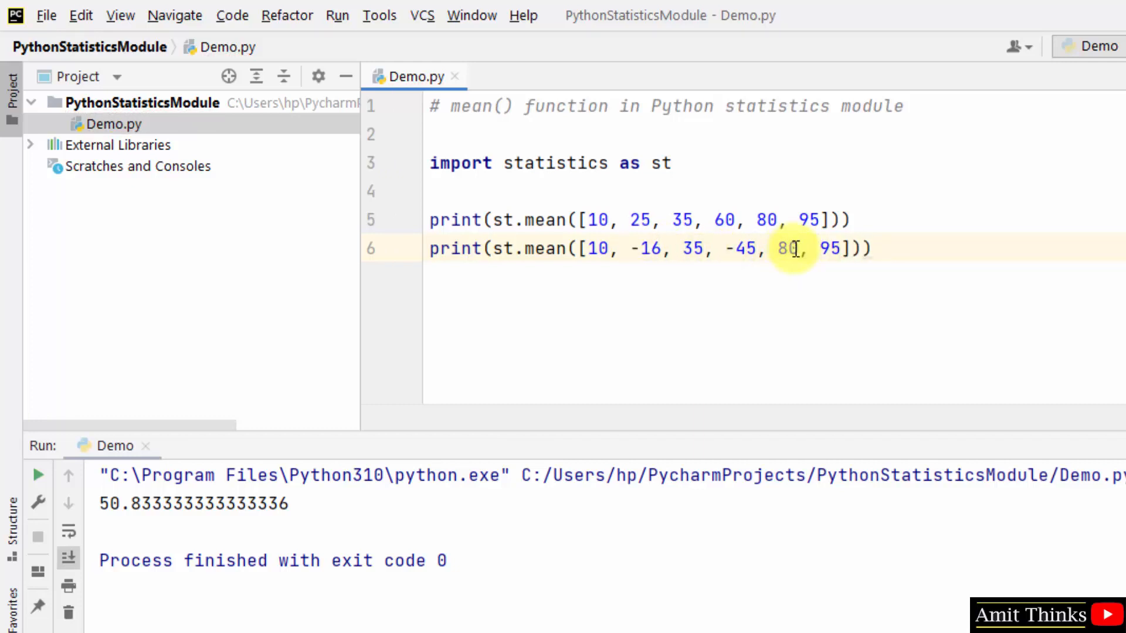
pyautogui.write('-6')
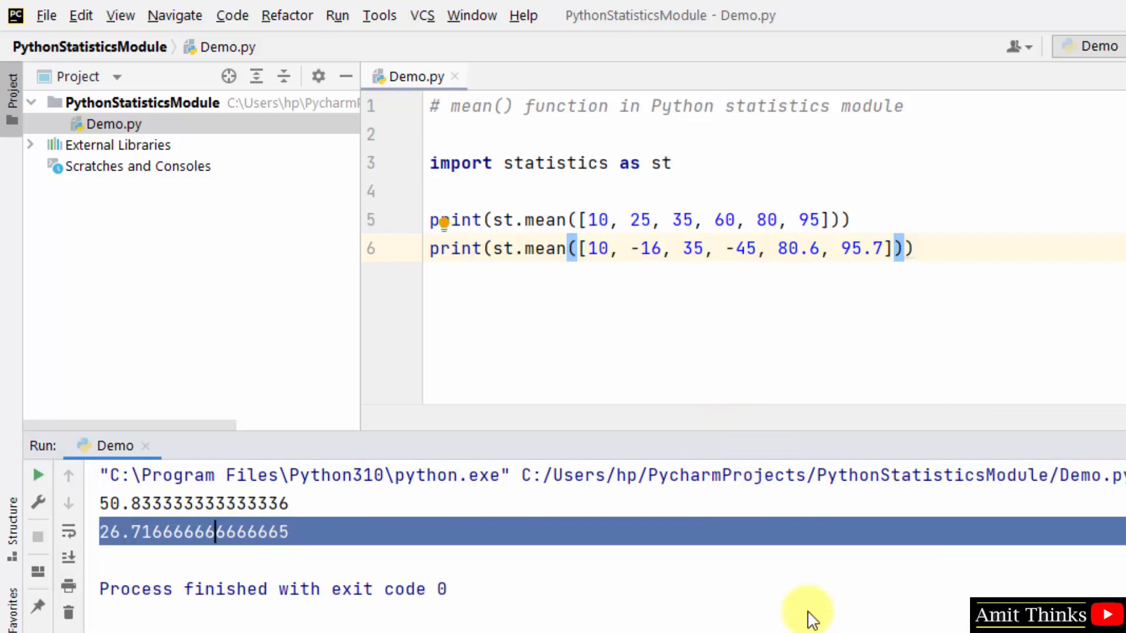
pyautogui.click(504, 135)
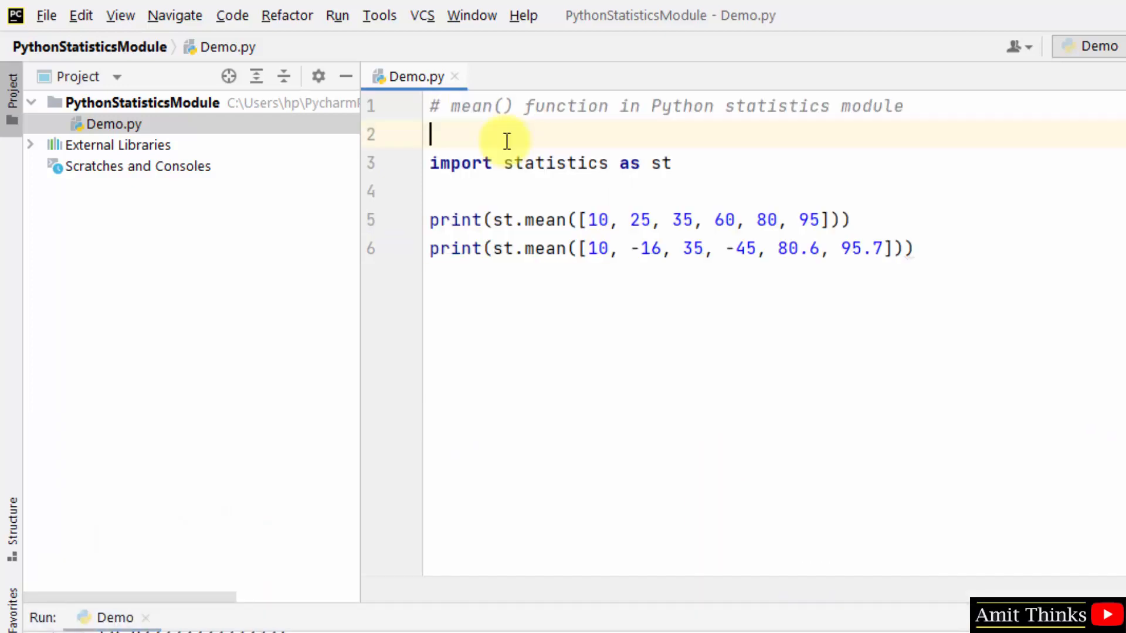